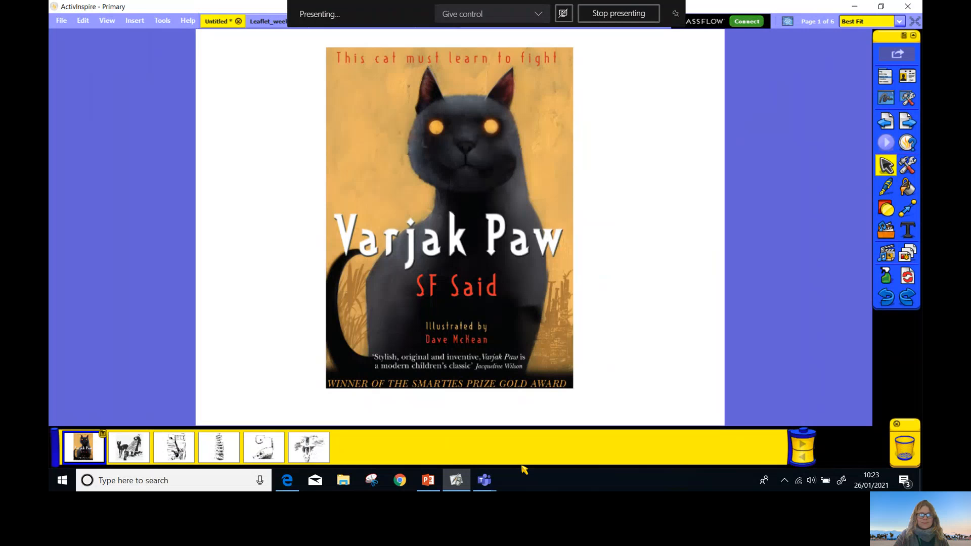
# Show the Varjak Paw cover, then advance to page 2, the cats and cloaked figure.
pyautogui.click(616, 13)
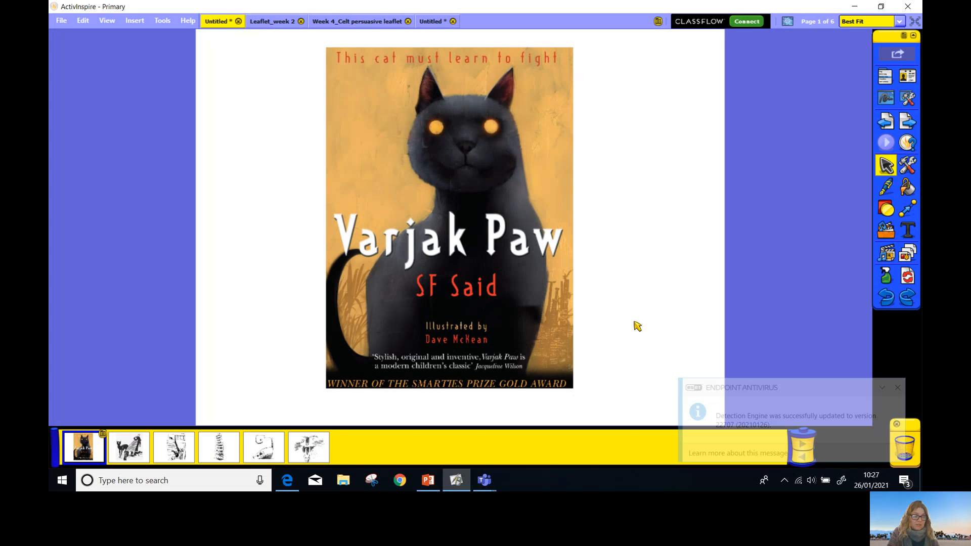
pyautogui.moveTo(897, 356)
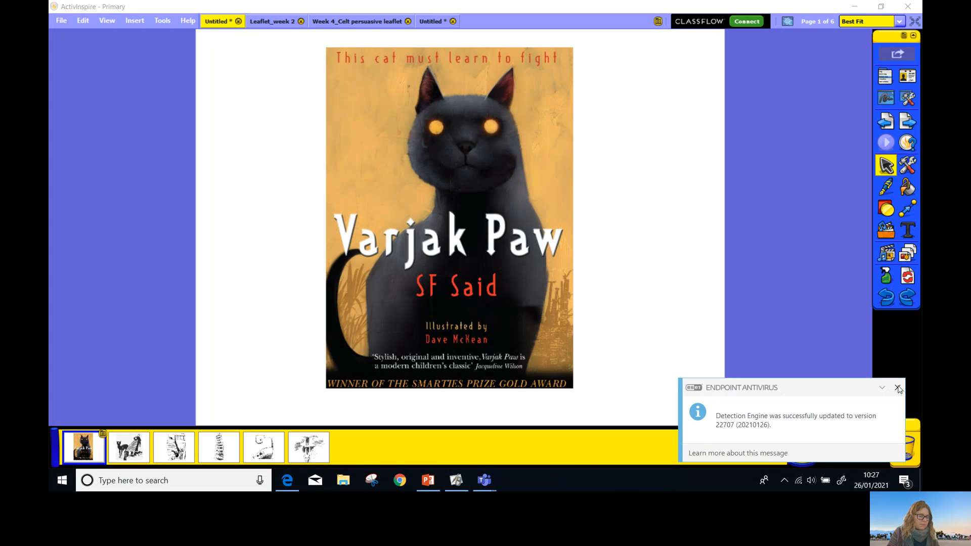
pyautogui.click(898, 388)
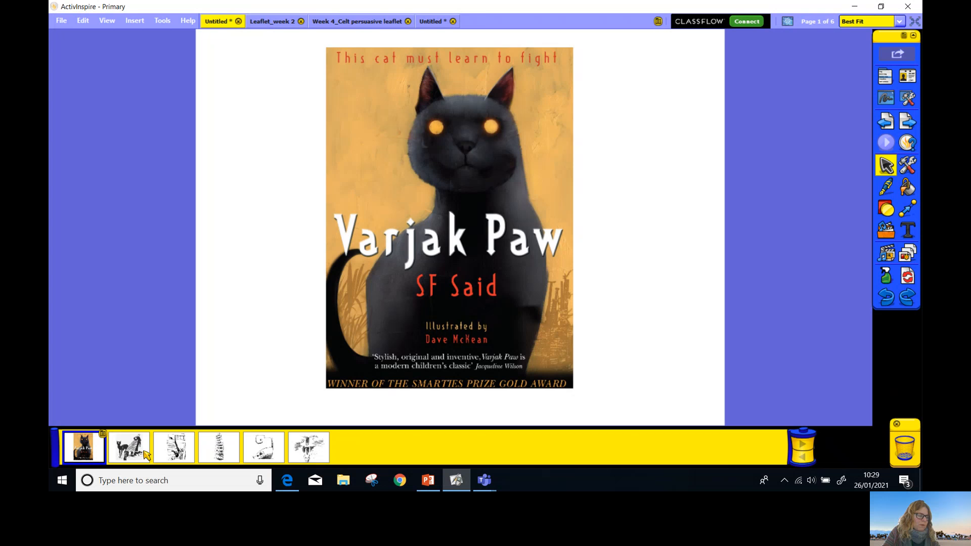
pyautogui.click(128, 447)
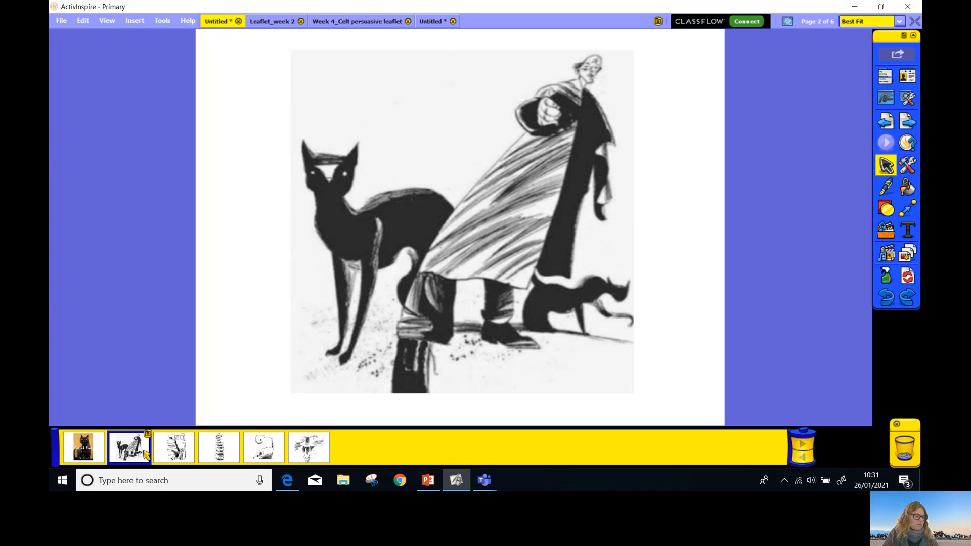
pyautogui.moveTo(181, 452)
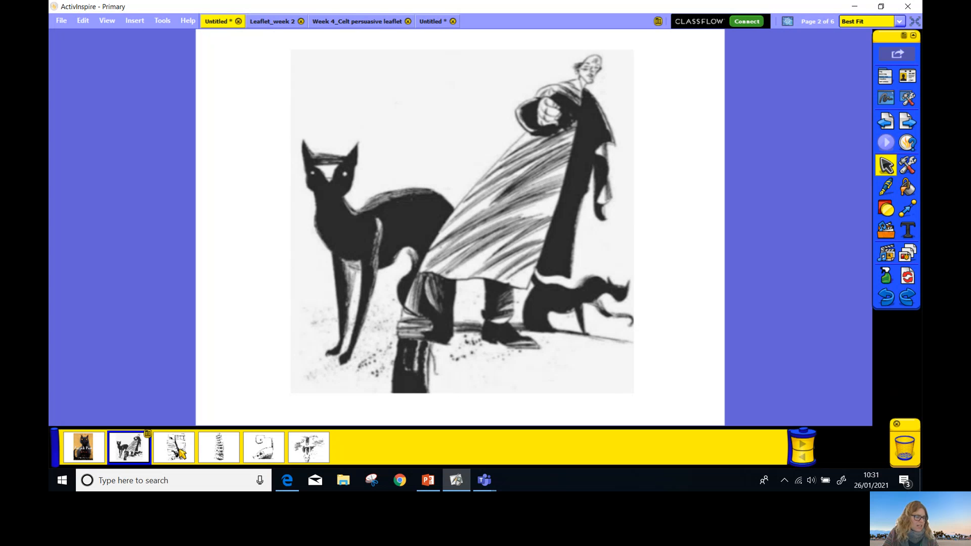
# Go to page 3, the two black cats on a staircase.
pyautogui.click(172, 447)
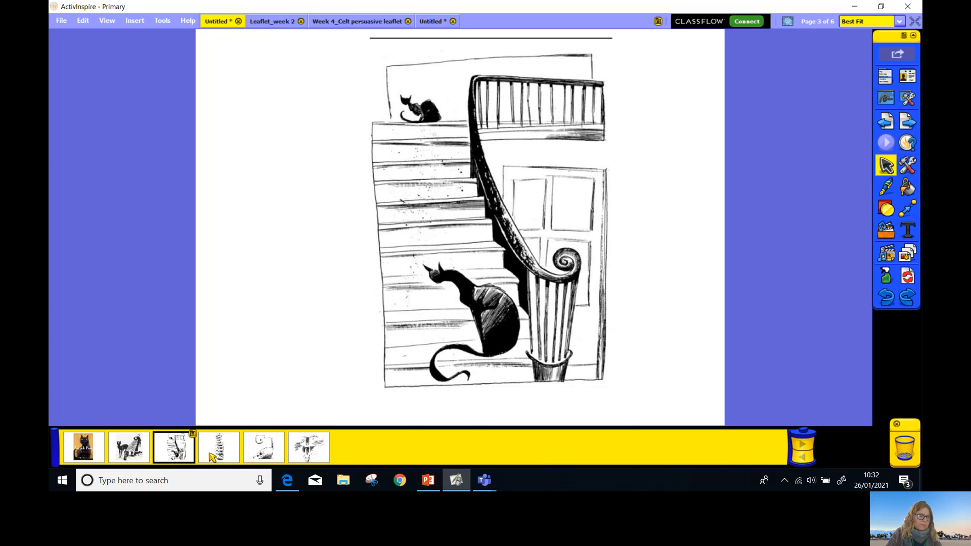
# Go to page 4, the column of stacked crouching cat sketches.
pyautogui.click(219, 447)
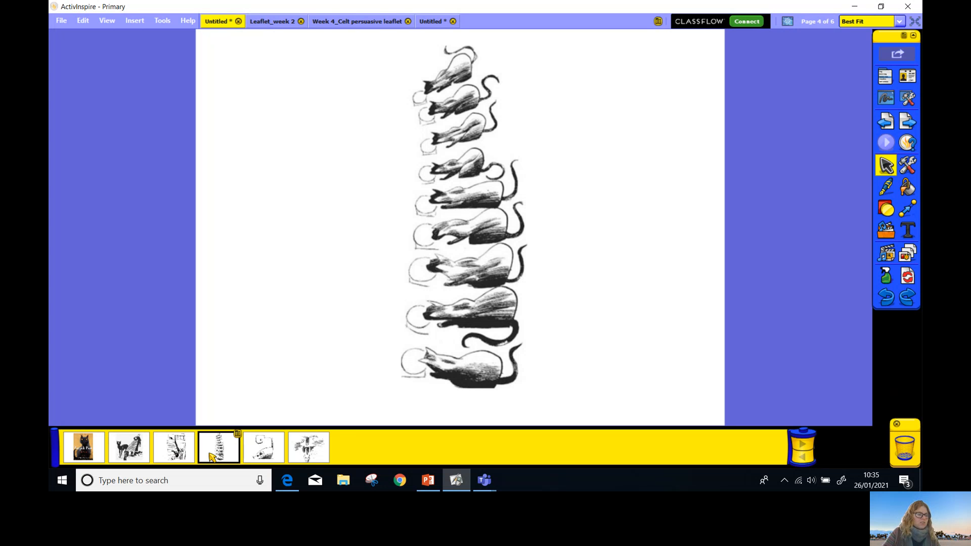
pyautogui.moveTo(266, 452)
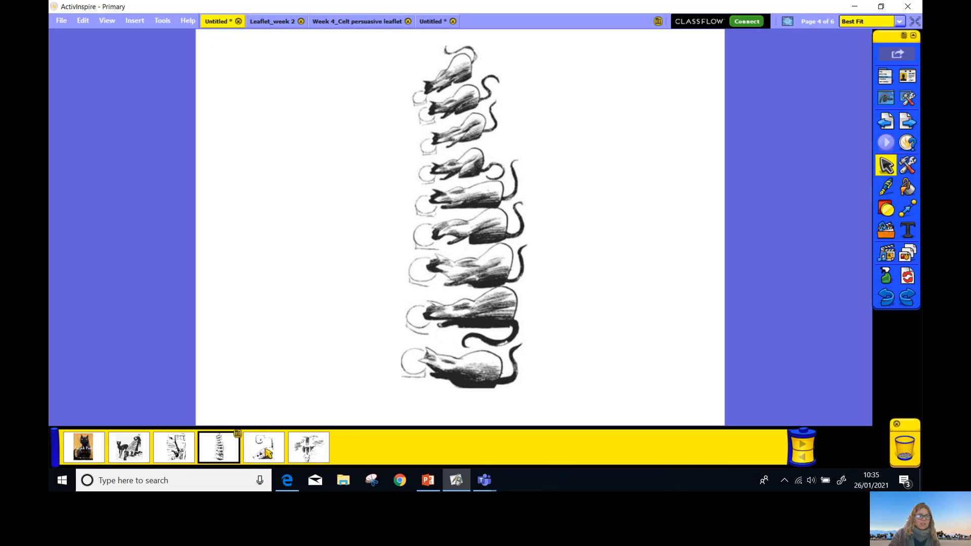
# Go to page 5, the crouching cat with a curled tail.
pyautogui.click(263, 447)
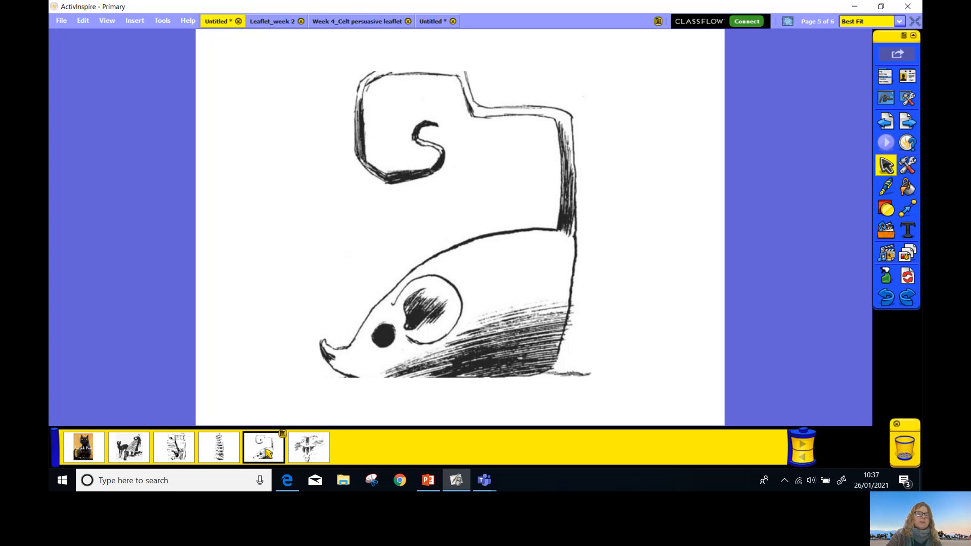
pyautogui.moveTo(275, 467)
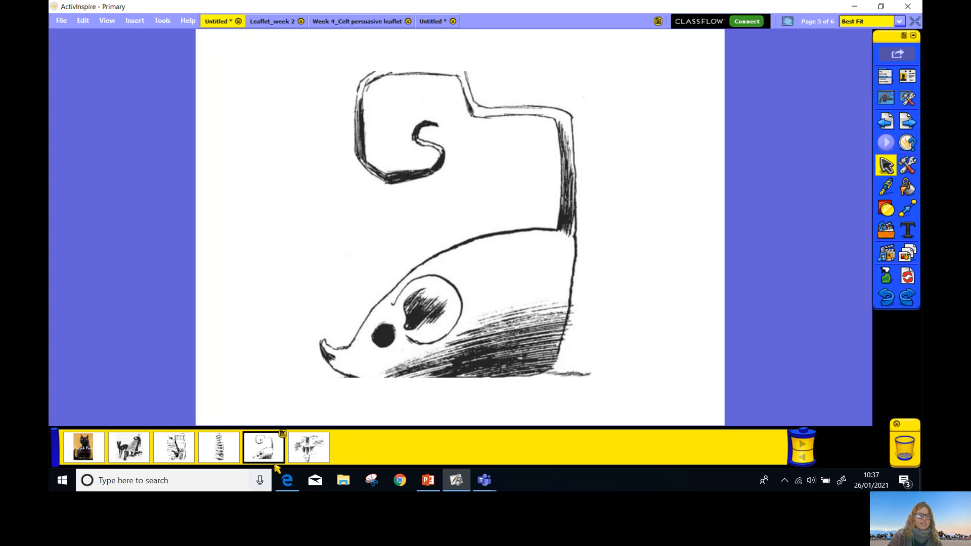
# Go to page 6, the snarling cat with long fangs.
pyautogui.click(309, 447)
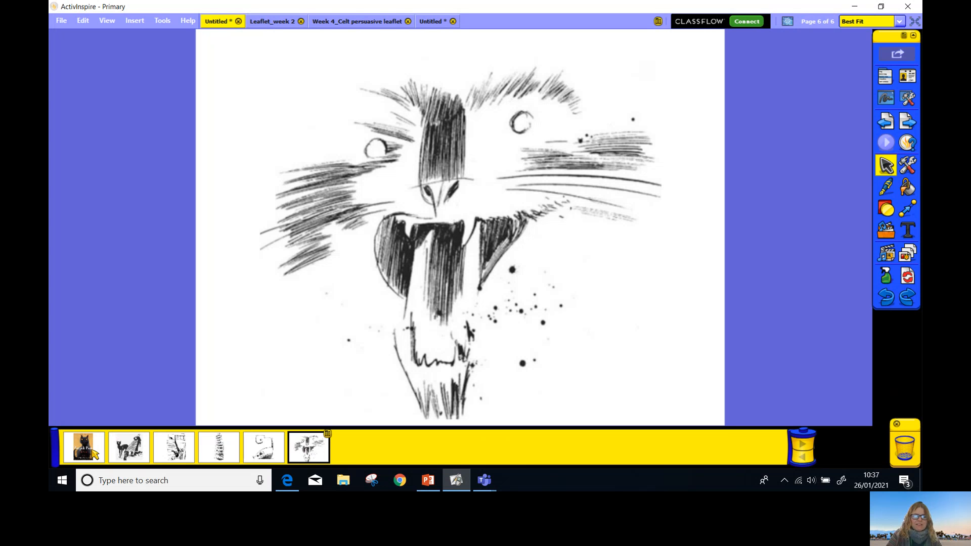
# Return to page 1 of 6, the Varjak Paw cover by SF Said.
pyautogui.click(83, 447)
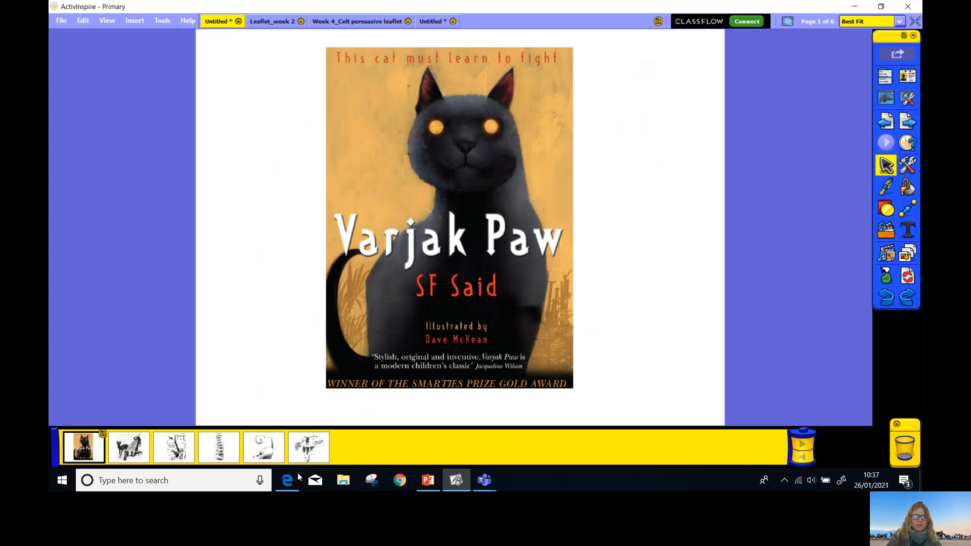
pyautogui.moveTo(401, 442)
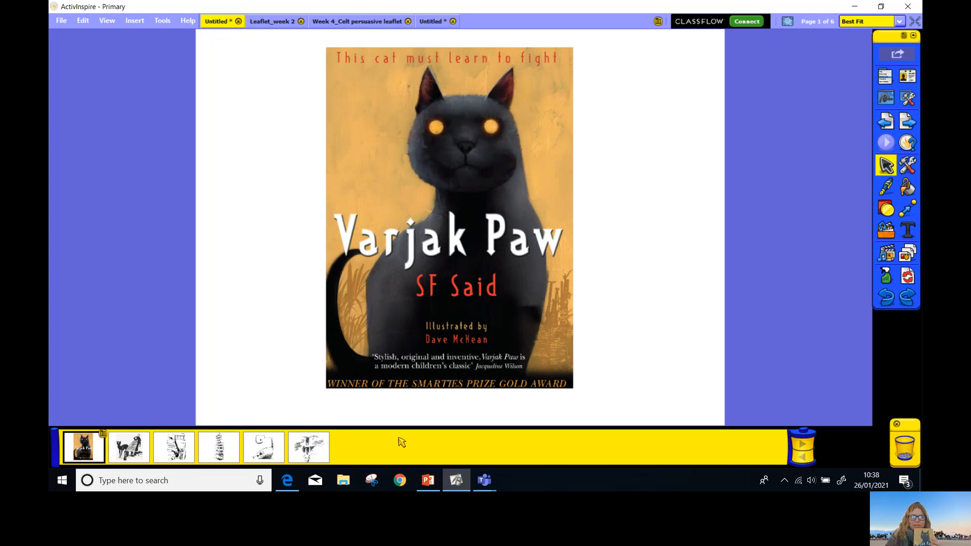
pyautogui.moveTo(388, 441)
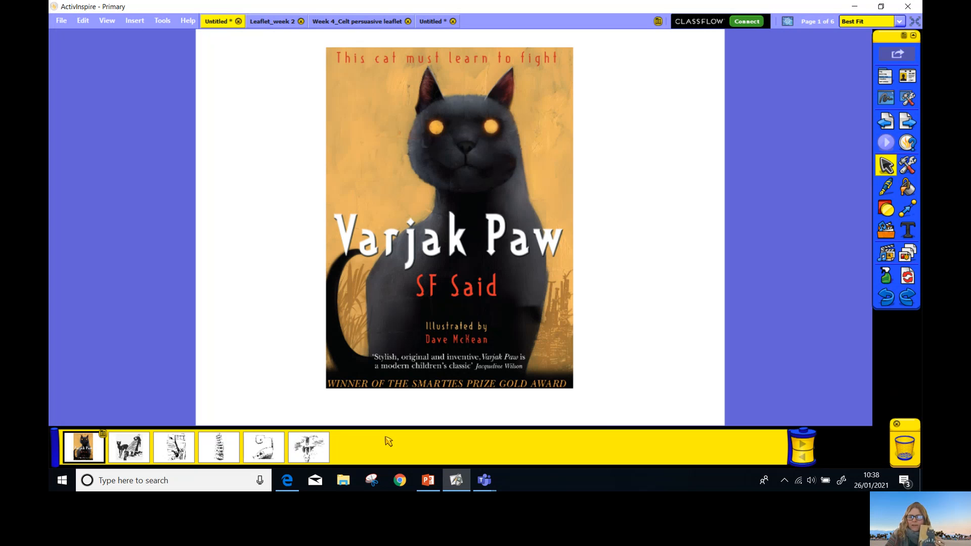
pyautogui.moveTo(402, 474)
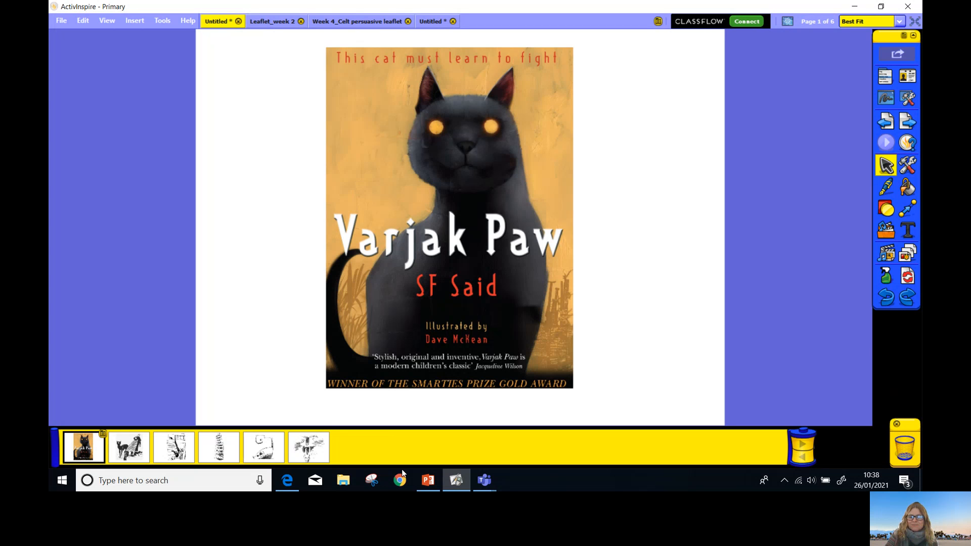
pyautogui.moveTo(501, 489)
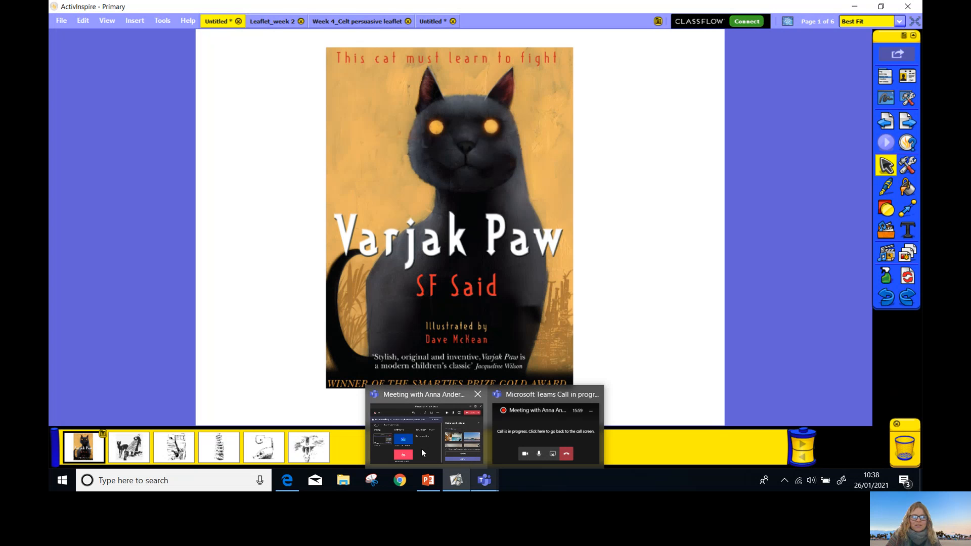
pyautogui.click(426, 427)
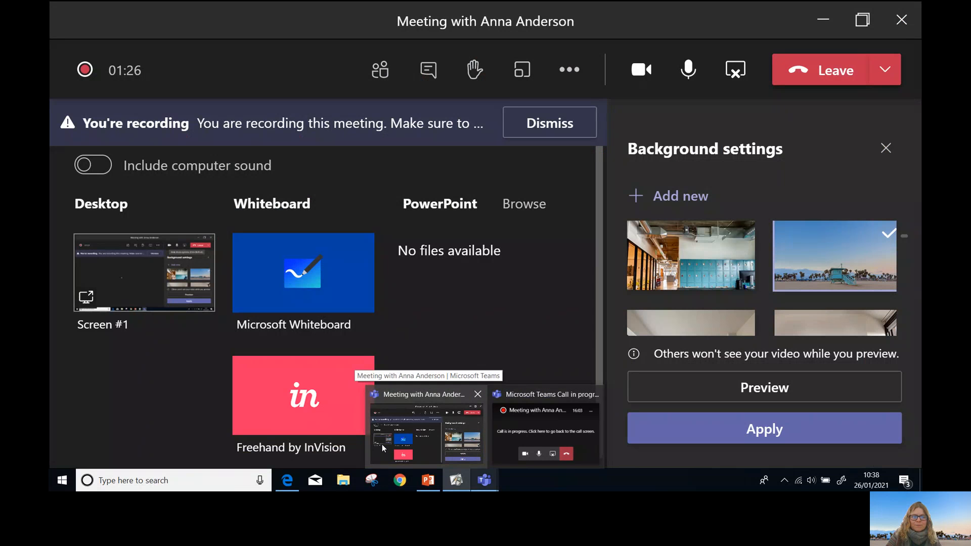
pyautogui.click(456, 479)
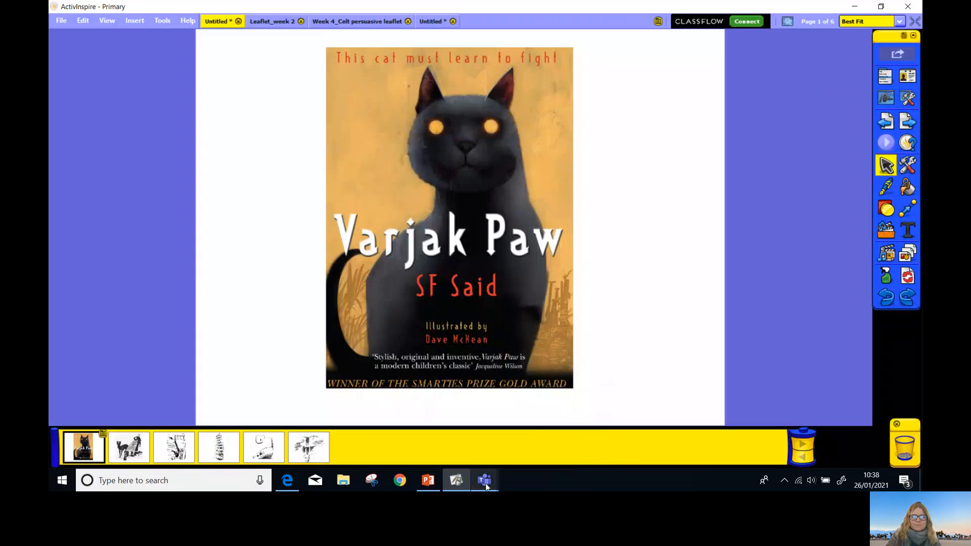
pyautogui.moveTo(484, 479)
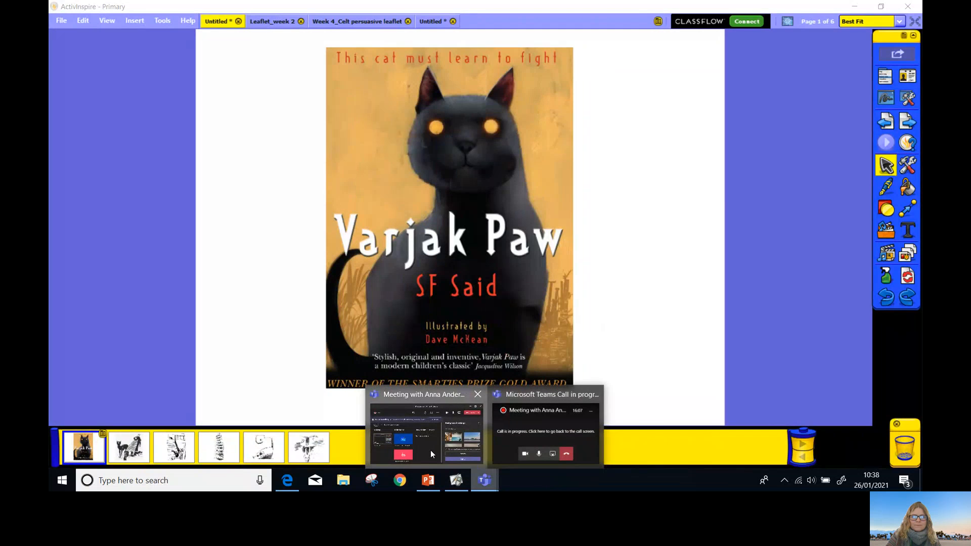